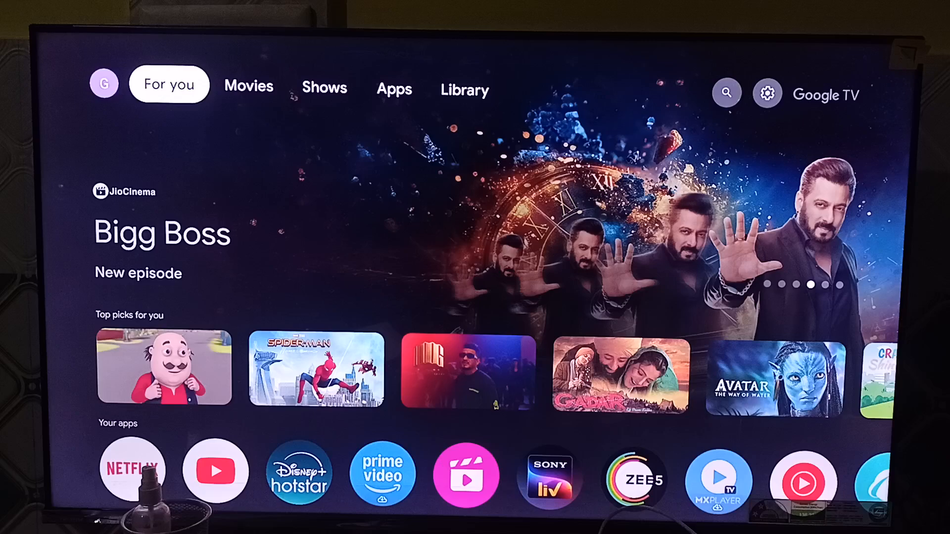
Step: From the home screen, open Settings and go to the Apps page
left_click(766, 94)
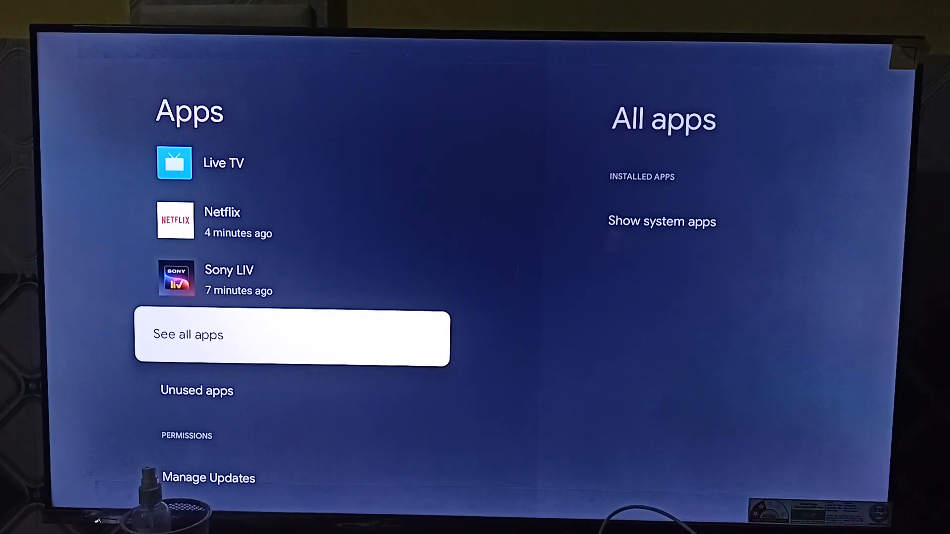
Step: Show all installed apps, scroll to Google Play Store and open it
left_click(291, 338)
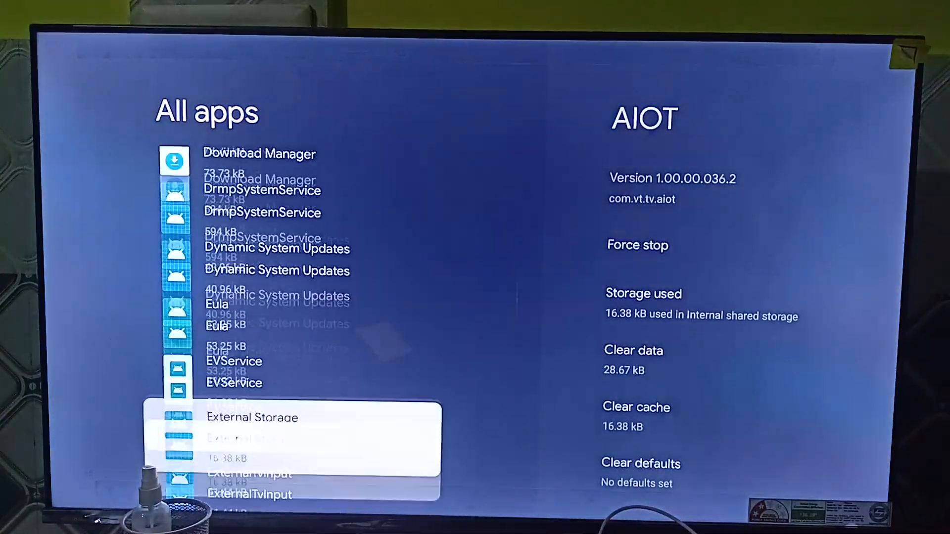
scroll("down", 3)
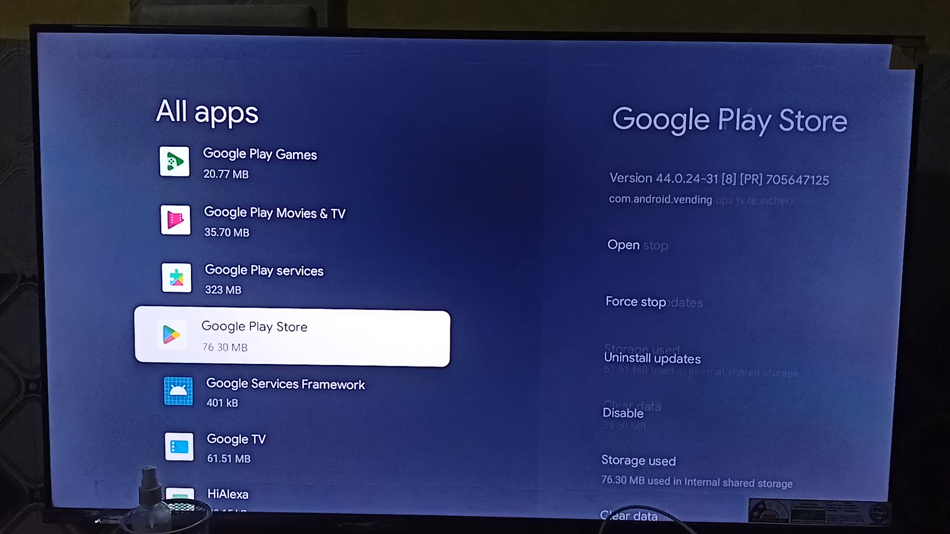
left_click(621, 244)
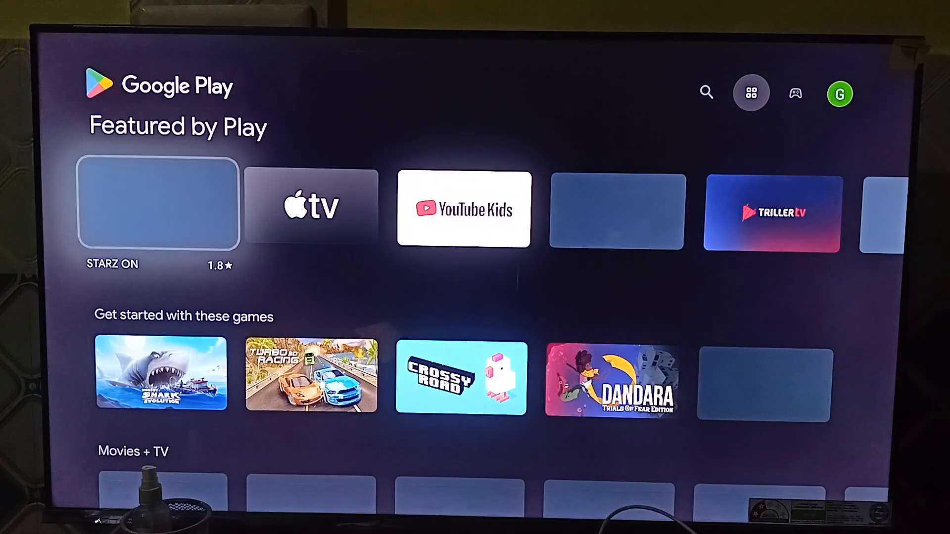
Step: Trigger Play Store's connection error, then bring up the quick settings panel over it
left_click(705, 92)
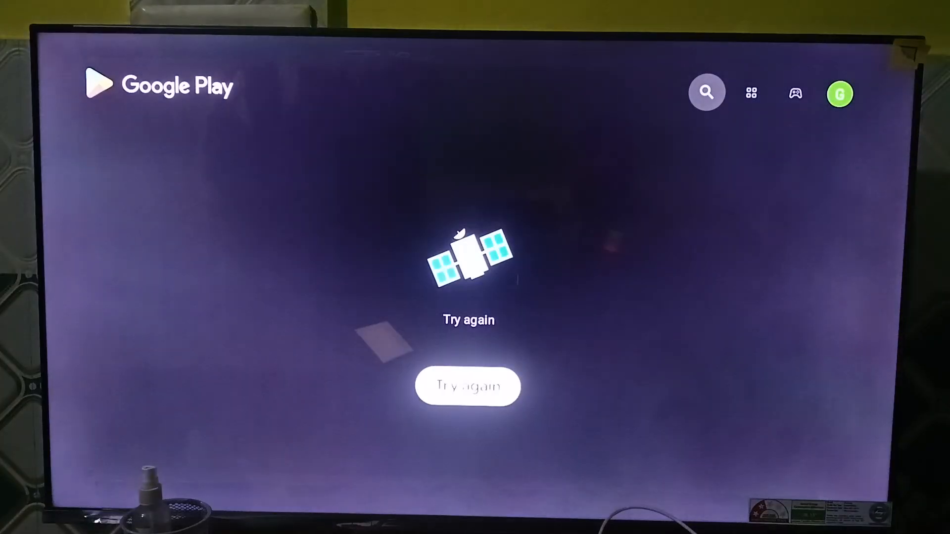
left_click(839, 94)
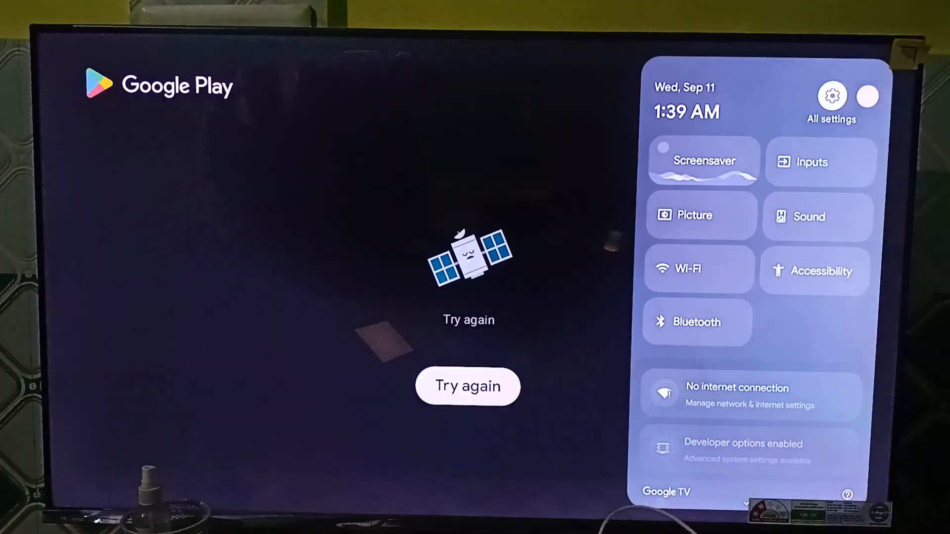
mouse_move(698, 270)
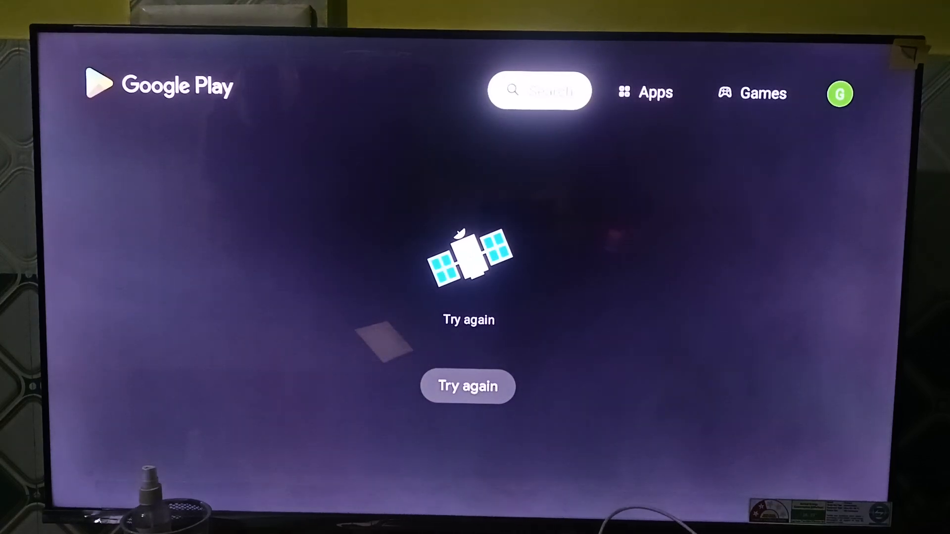
Step: Return home and open Settings > System > About > System update
left_click(467, 386)
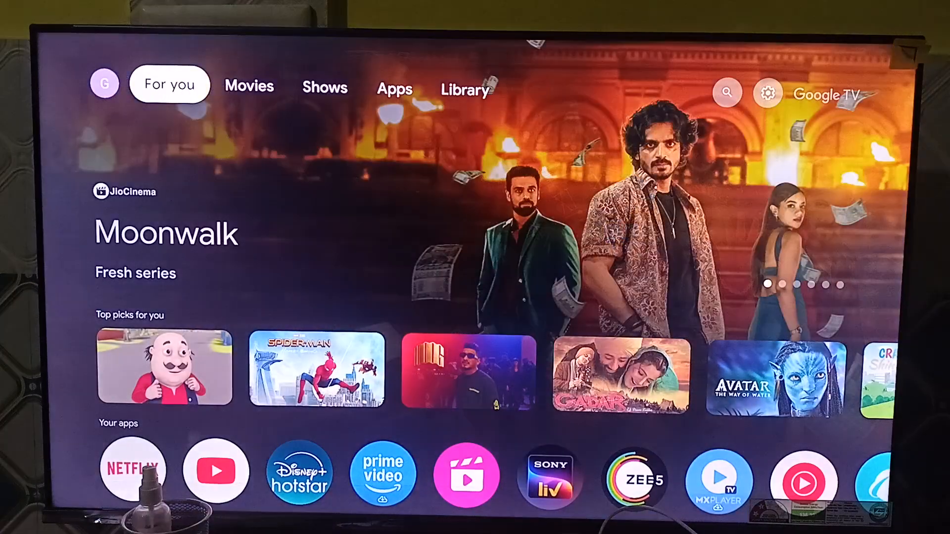
left_click(766, 92)
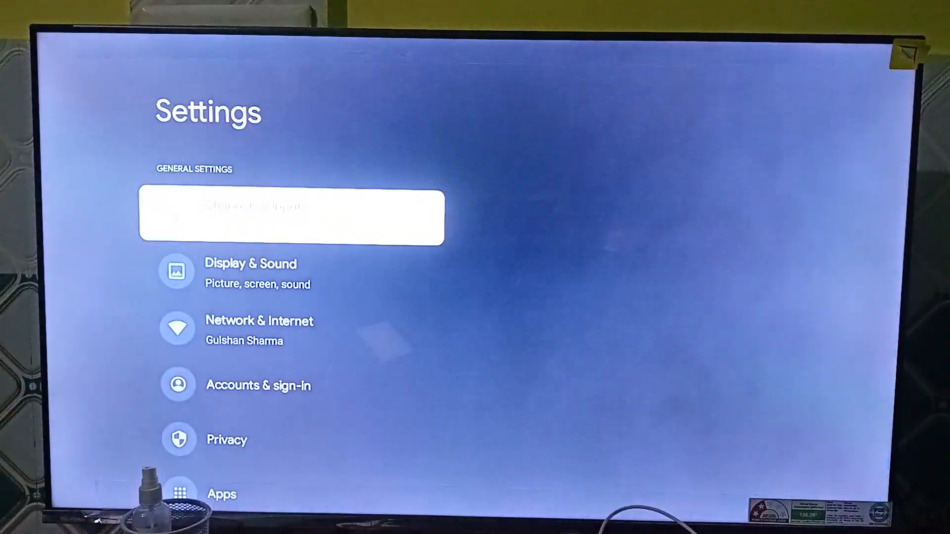
scroll("down", 3)
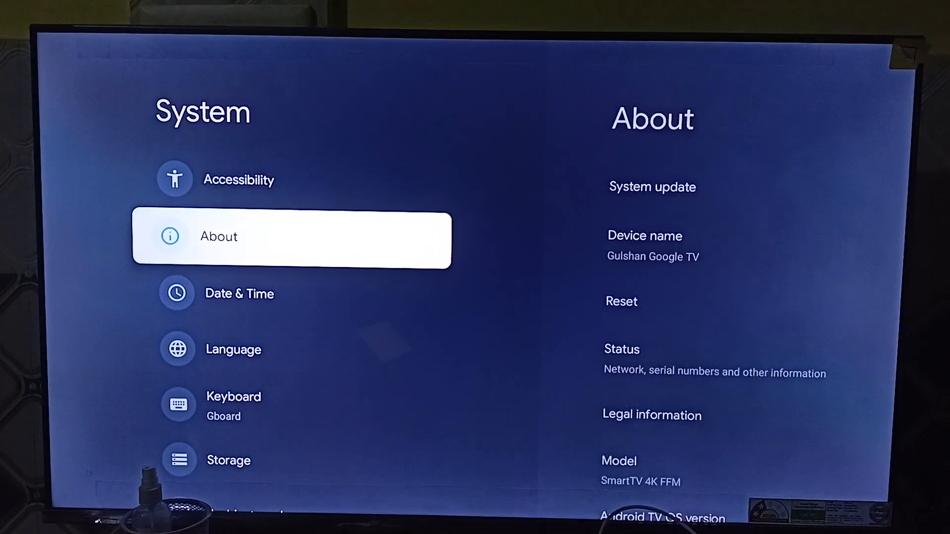
left_click(652, 187)
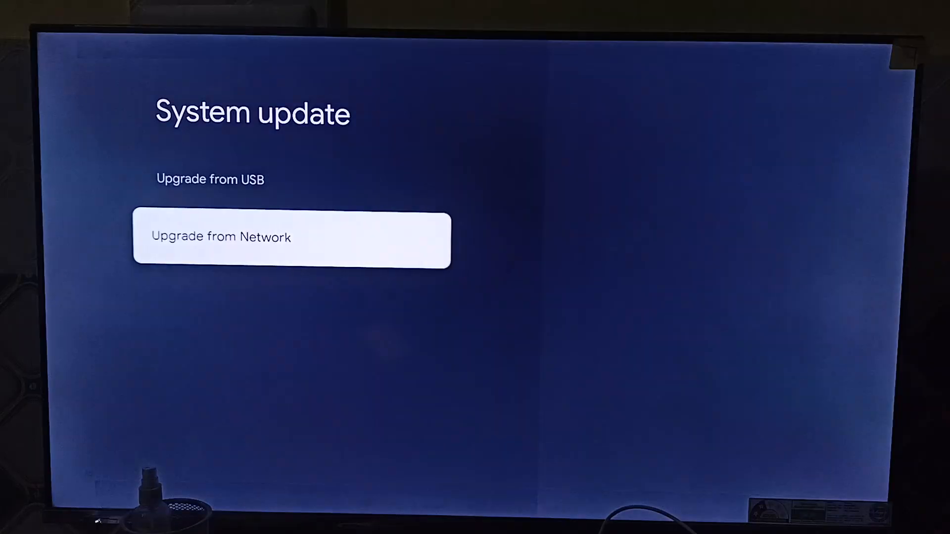